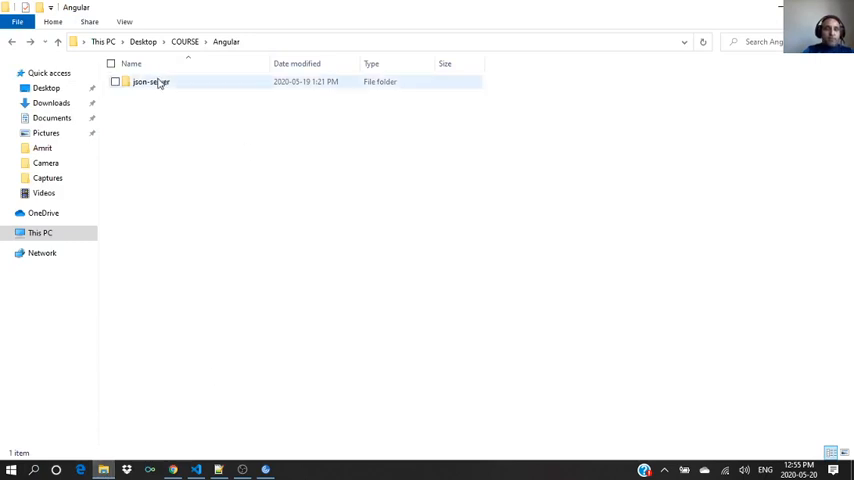
Open the json-server project folder in File Explorer
{"action": "double_click", "coordinate": [150, 81]}
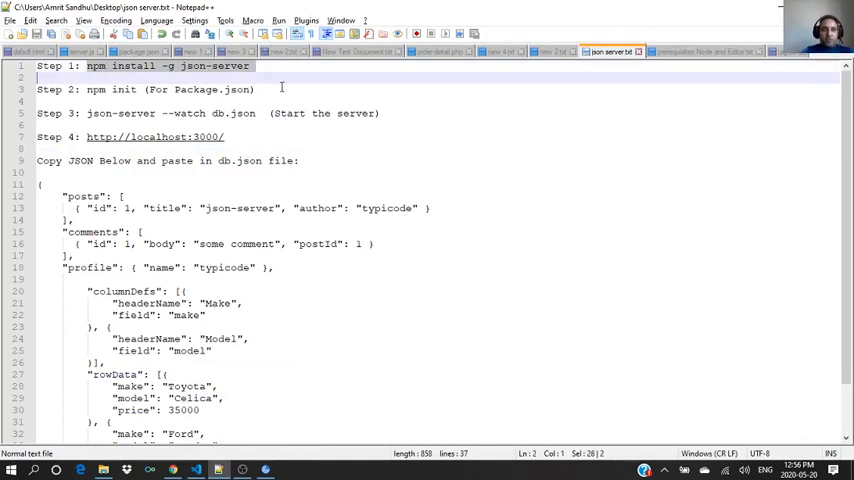
{"action": "mouse_move", "coordinate": [270, 73]}
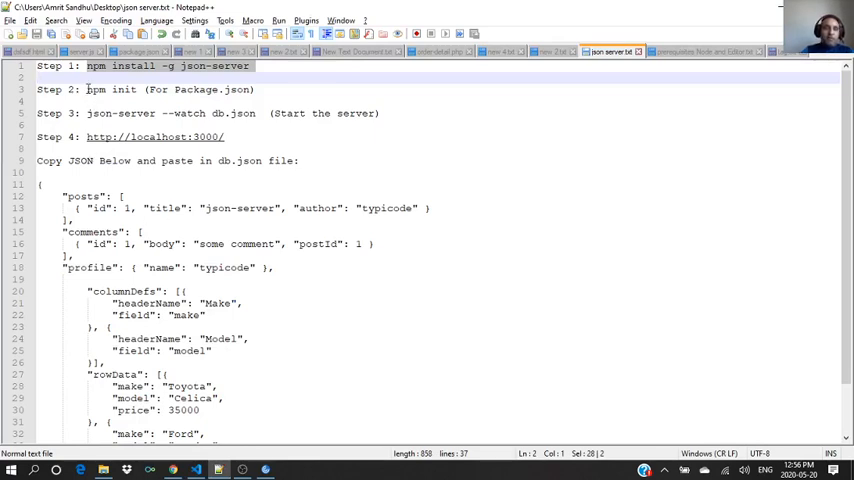
Select the 'npm init' command on the Step 2 line of json server.txt
{"action": "double_click", "coordinate": [122, 89]}
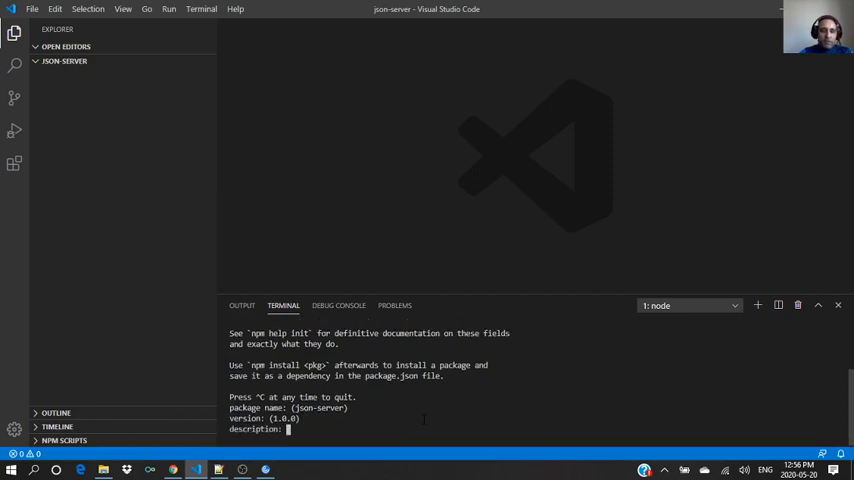
Finish npm init with description 'Json server', accept package.json, and create a new project file
{"action": "type", "text": "js"}
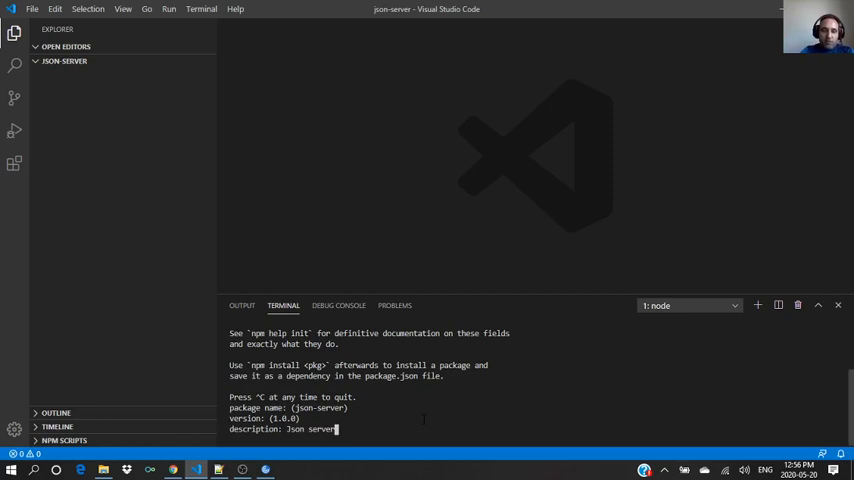
{"action": "key", "text": "enter"}
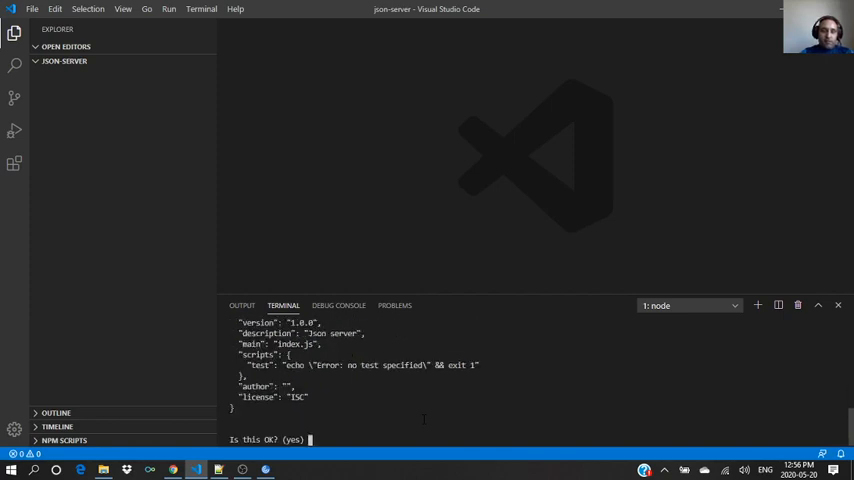
{"action": "type", "text": "y"}
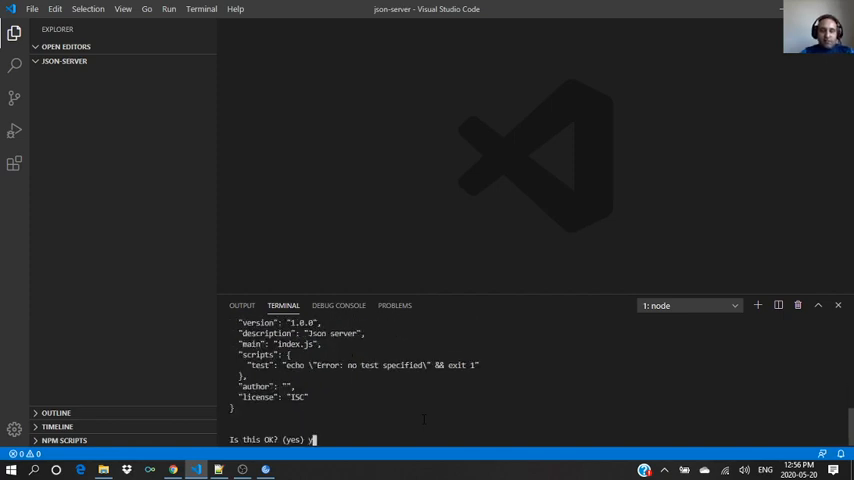
{"action": "key", "text": "enter"}
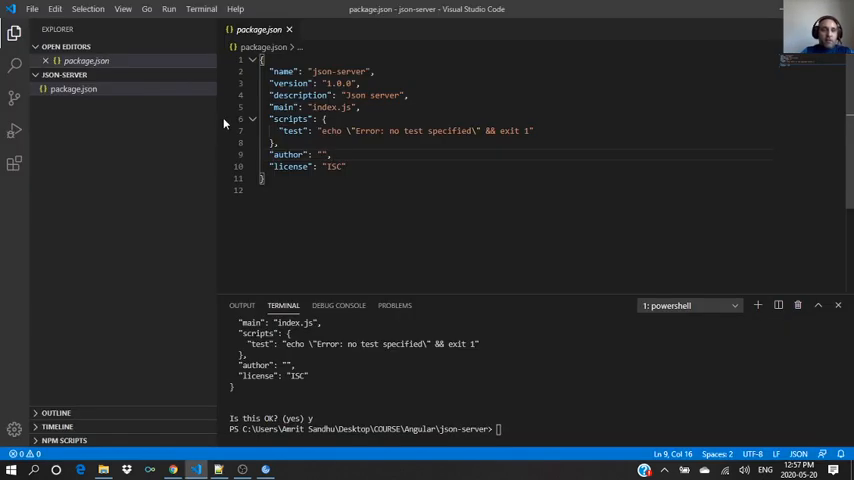
{"action": "right_click", "coordinate": [97, 182]}
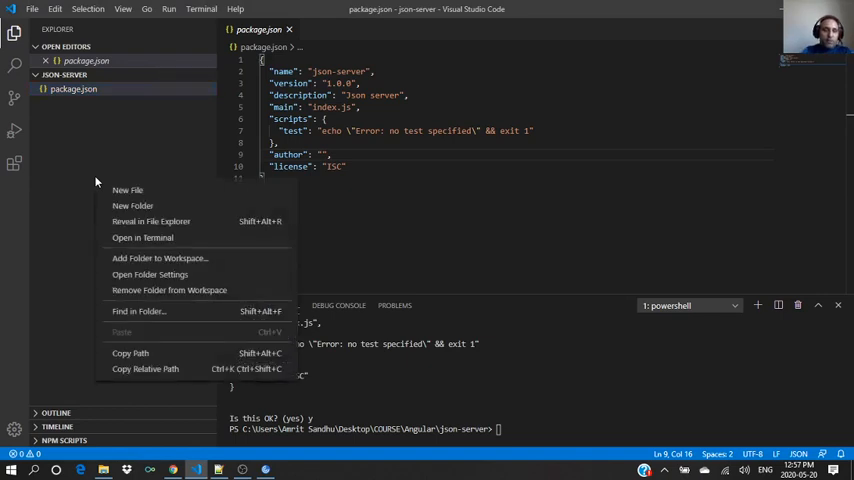
{"action": "left_click", "coordinate": [127, 190]}
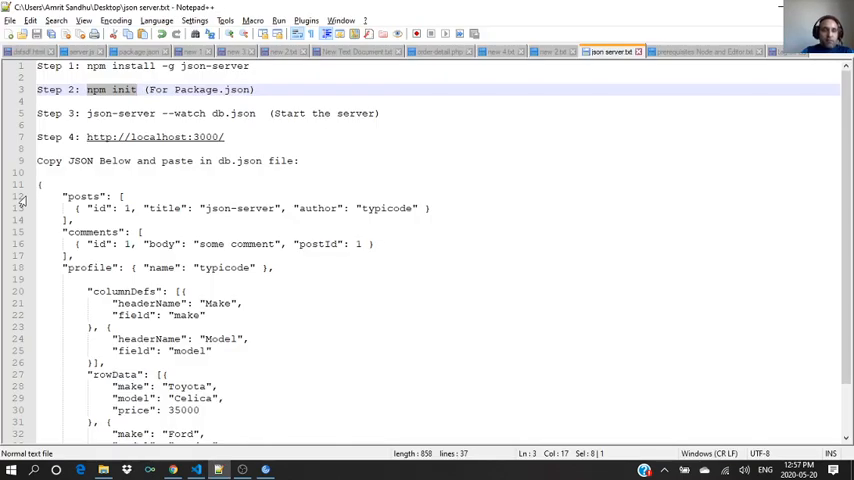
Copy the sample JSON data, then select the 'json-server --watch db.json' Step 3 command
{"action": "left_click", "coordinate": [40, 184]}
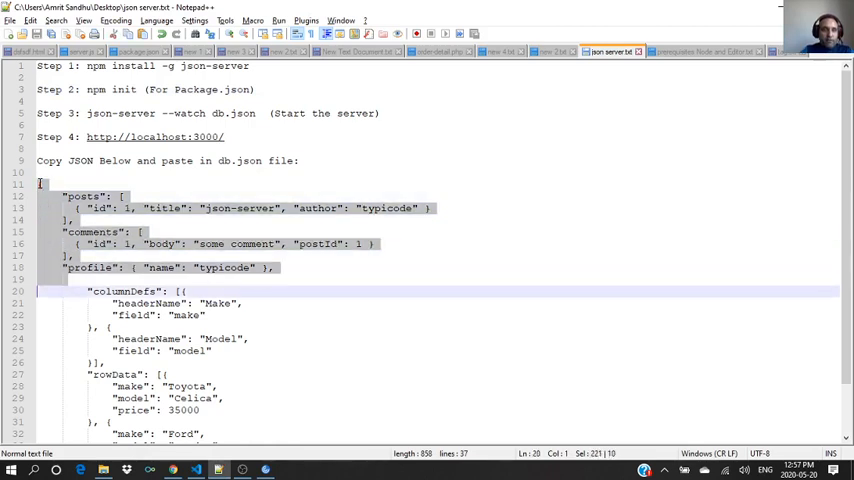
{"action": "scroll", "scroll_direction": "down", "scroll_amount": 3}
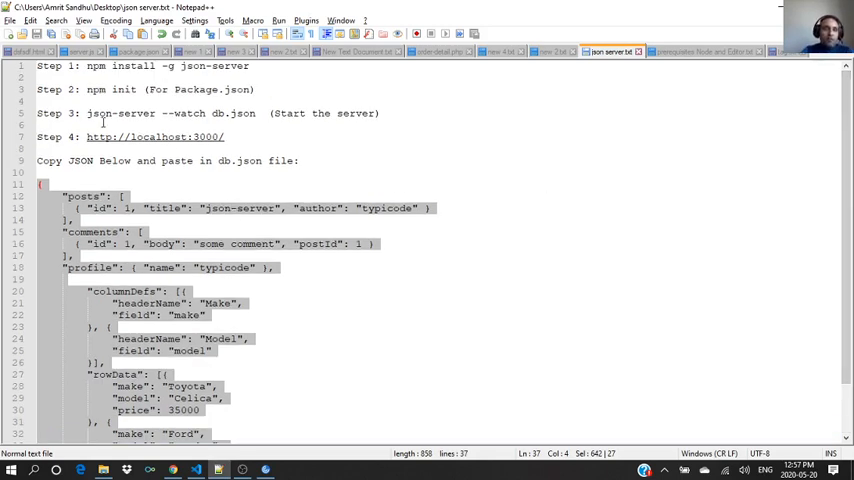
{"action": "left_click_drag", "start_coordinate": [87, 113], "coordinate": [221, 113]}
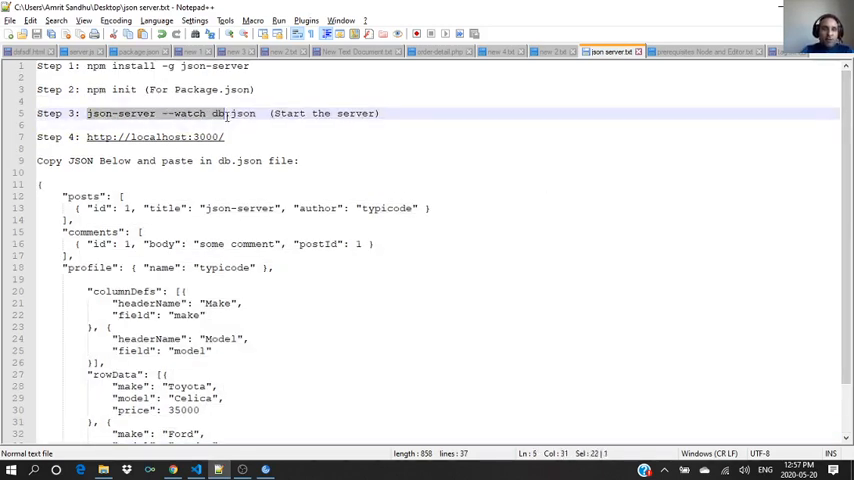
{"action": "left_click_drag", "start_coordinate": [210, 113], "coordinate": [256, 113]}
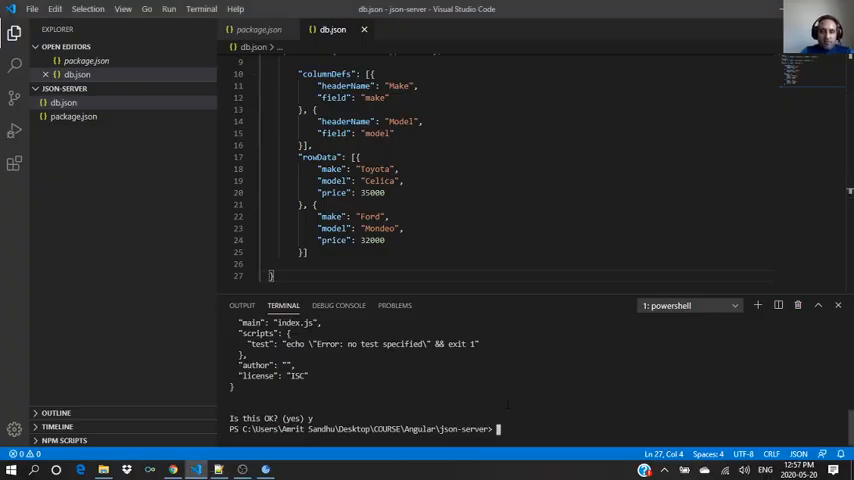
Run 'json-server --watch db.json' in the terminal
{"action": "type", "text": "json-server --watch db.json"}
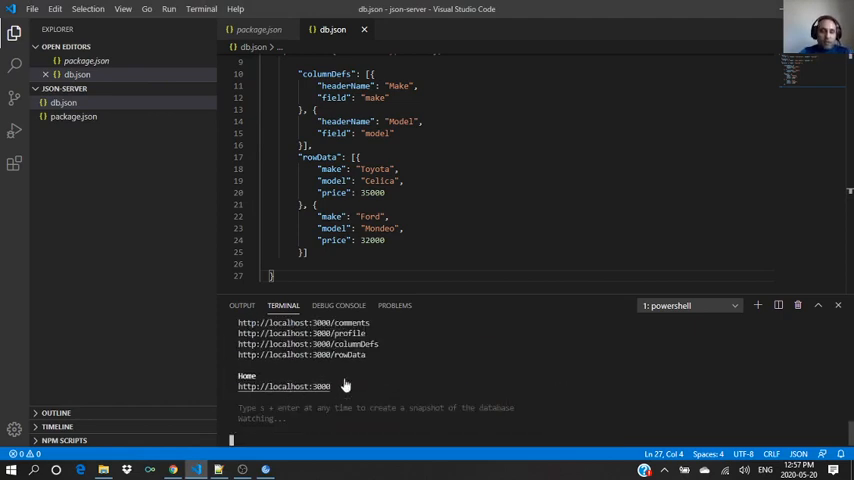
{"action": "mouse_move", "coordinate": [283, 386]}
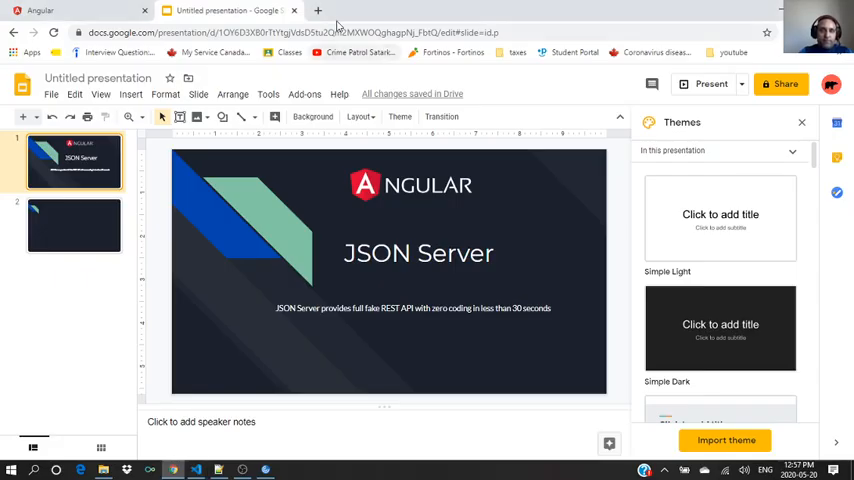
In a new Chrome tab at localhost:3000, open the /posts resource
{"action": "left_click", "coordinate": [375, 10]}
{"action": "type", "text": "localhost:3000"}
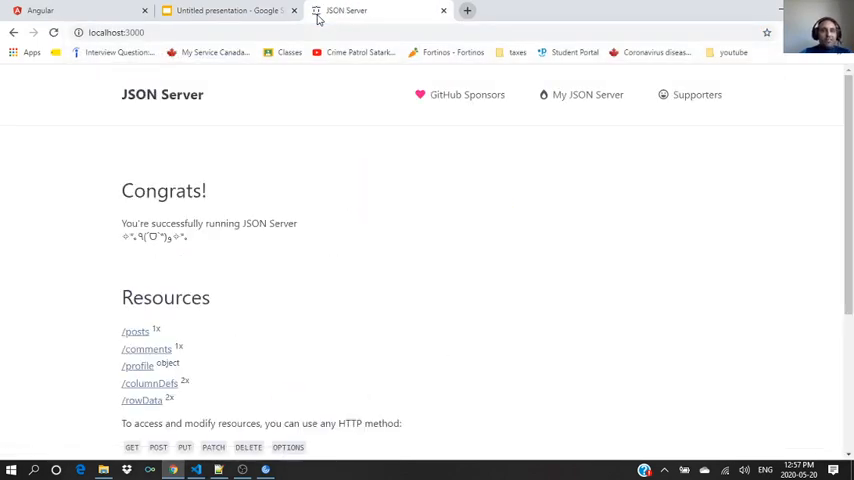
{"action": "mouse_move", "coordinate": [150, 161]}
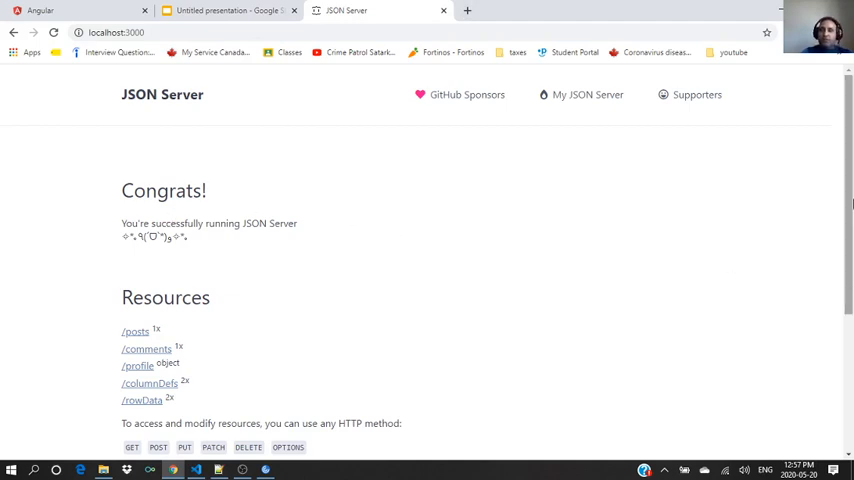
{"action": "scroll", "scroll_direction": "down", "scroll_amount": 3}
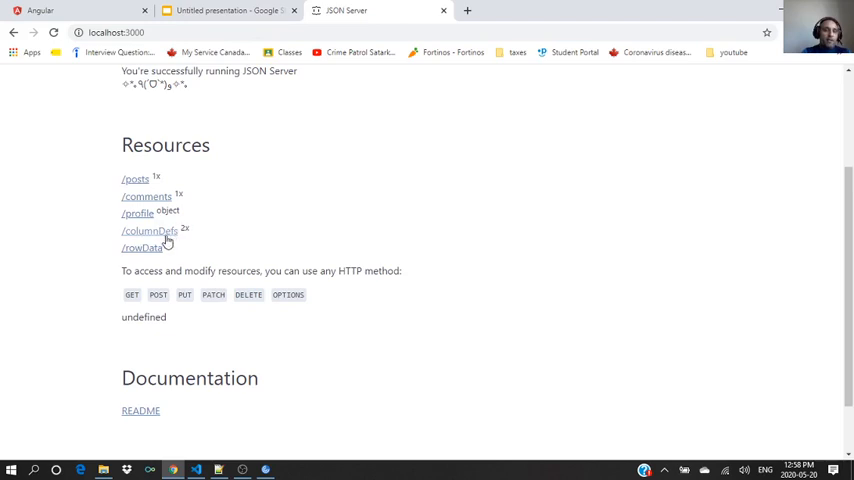
{"action": "mouse_move", "coordinate": [135, 179]}
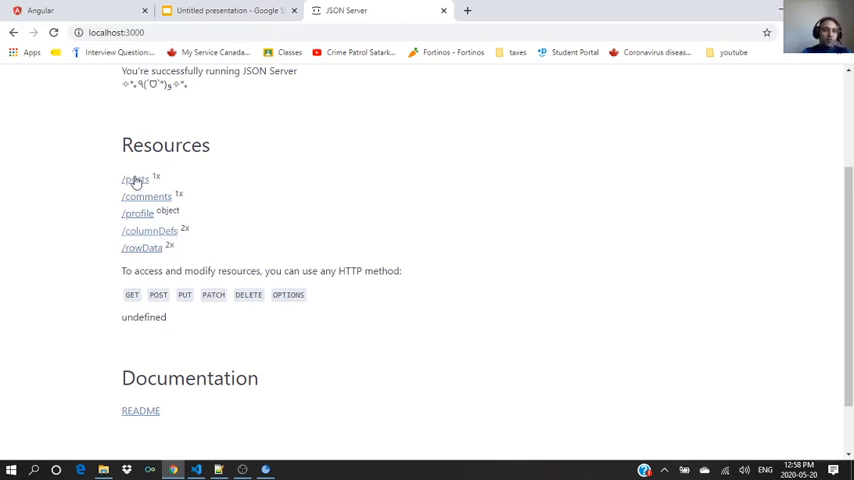
{"action": "left_click", "coordinate": [134, 179]}
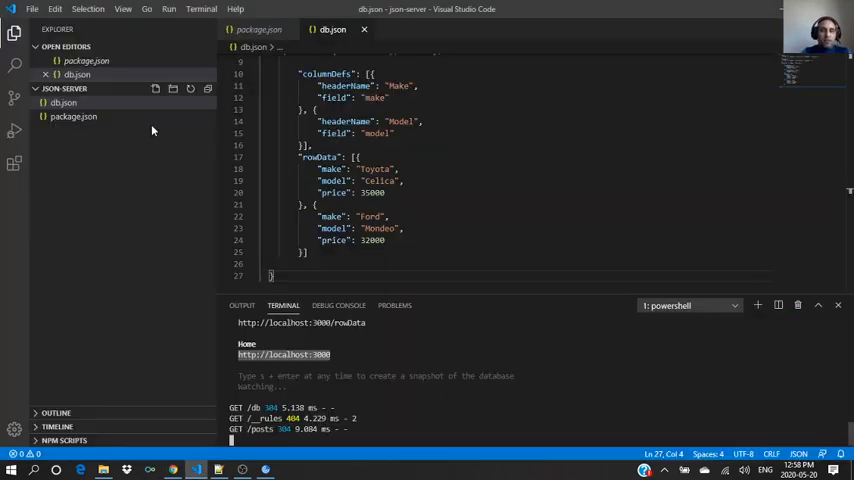
{"action": "scroll", "scroll_direction": "up", "scroll_amount": 3}
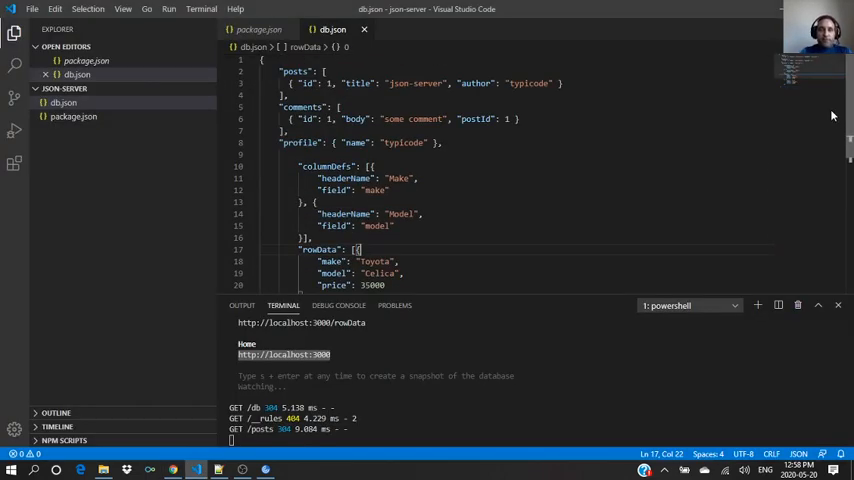